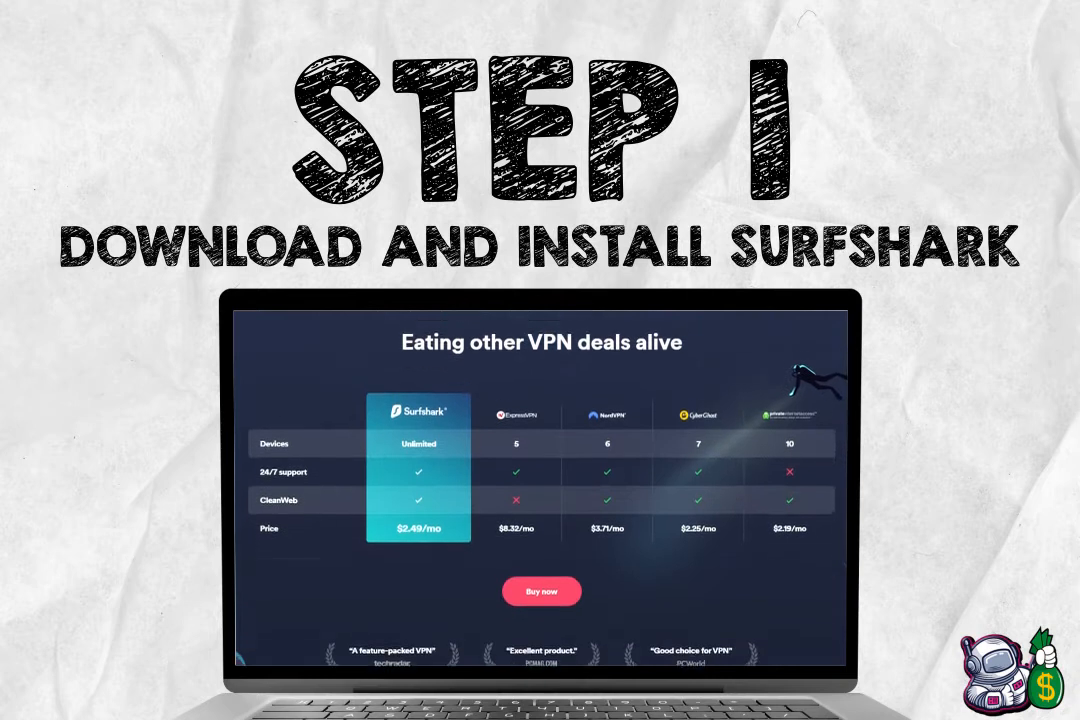
# Create the MetaMask wallet with the new password and accept the Terms of Use
pyautogui.scroll(-3)
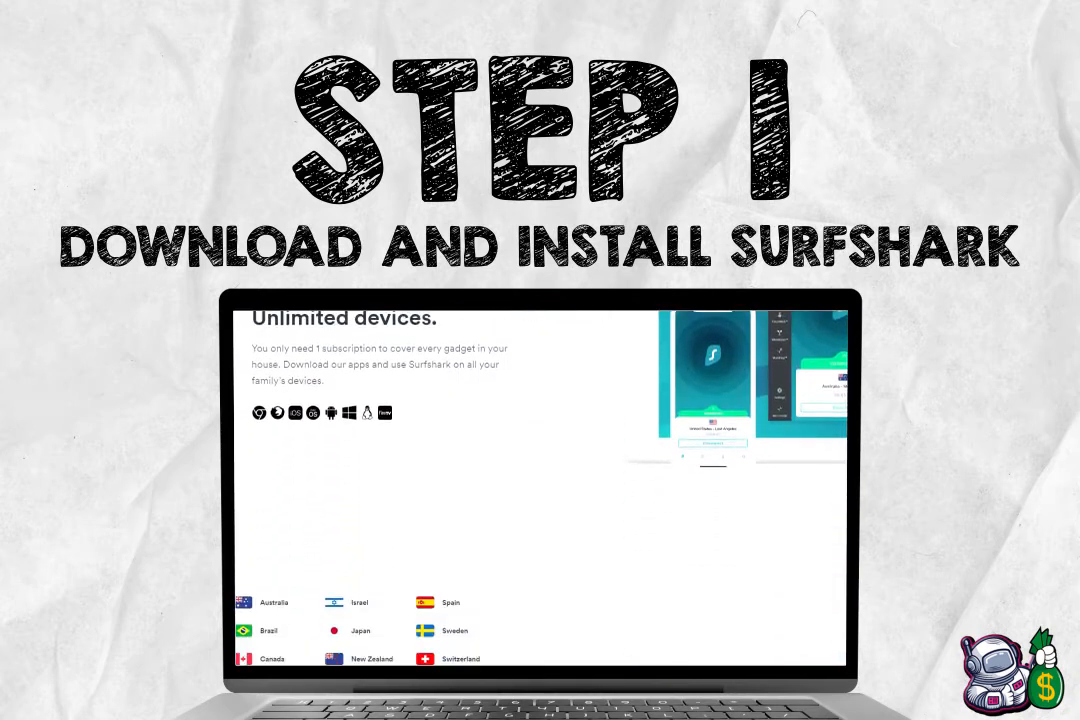
pyautogui.scroll(-3)
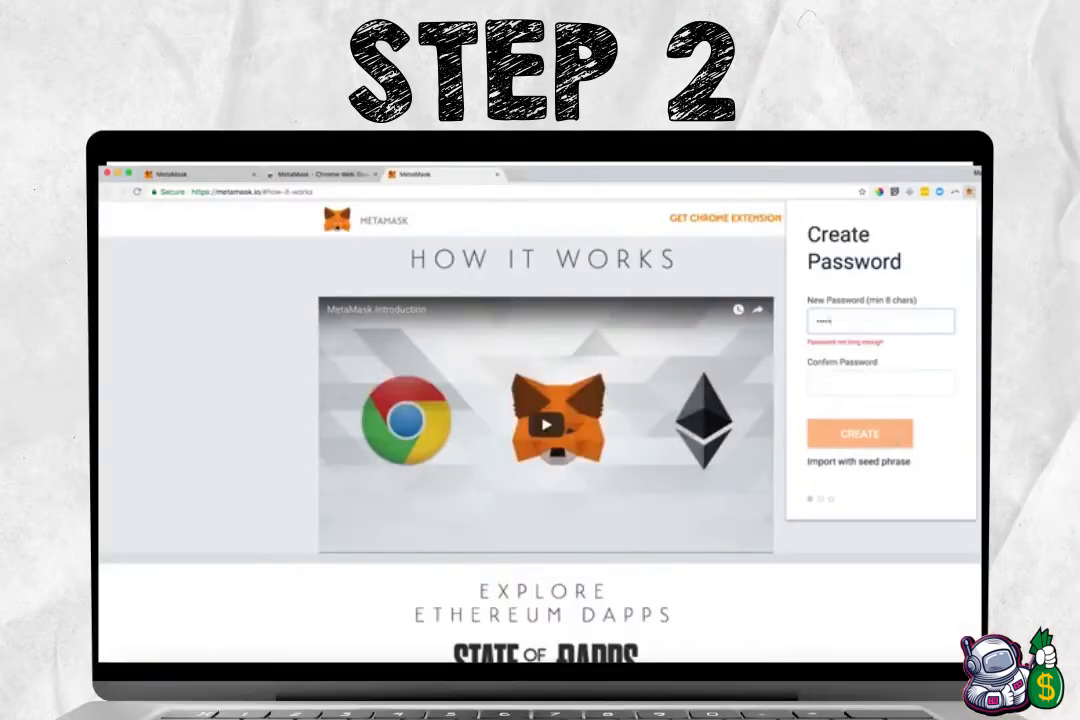
pyautogui.click(860, 432)
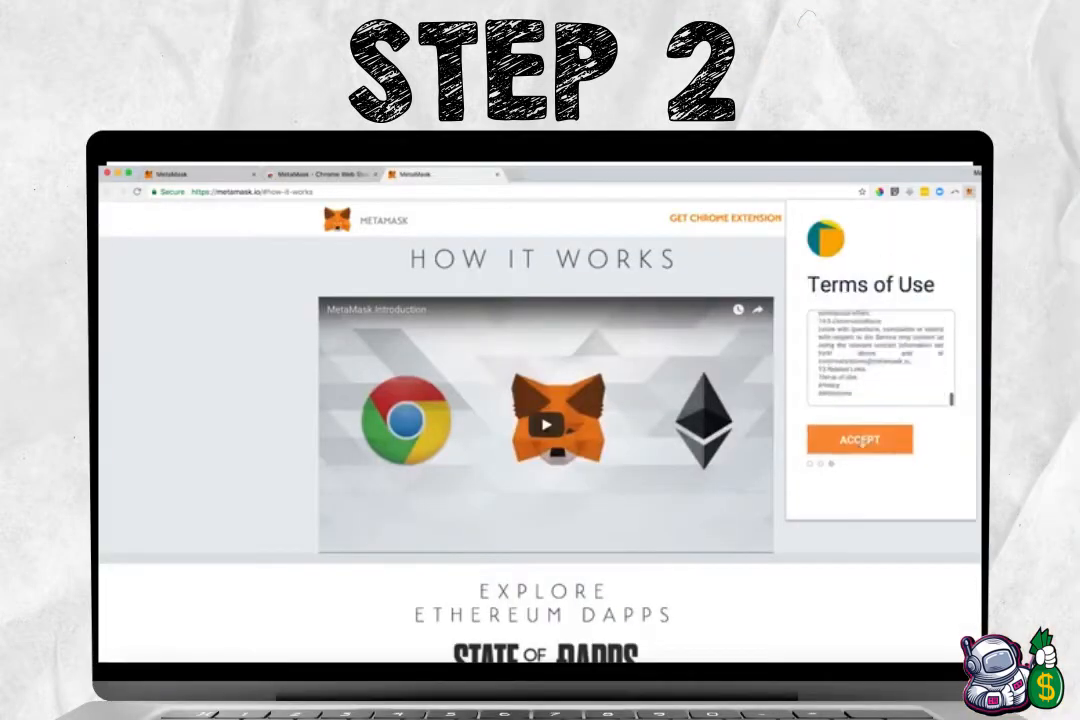
pyautogui.click(858, 440)
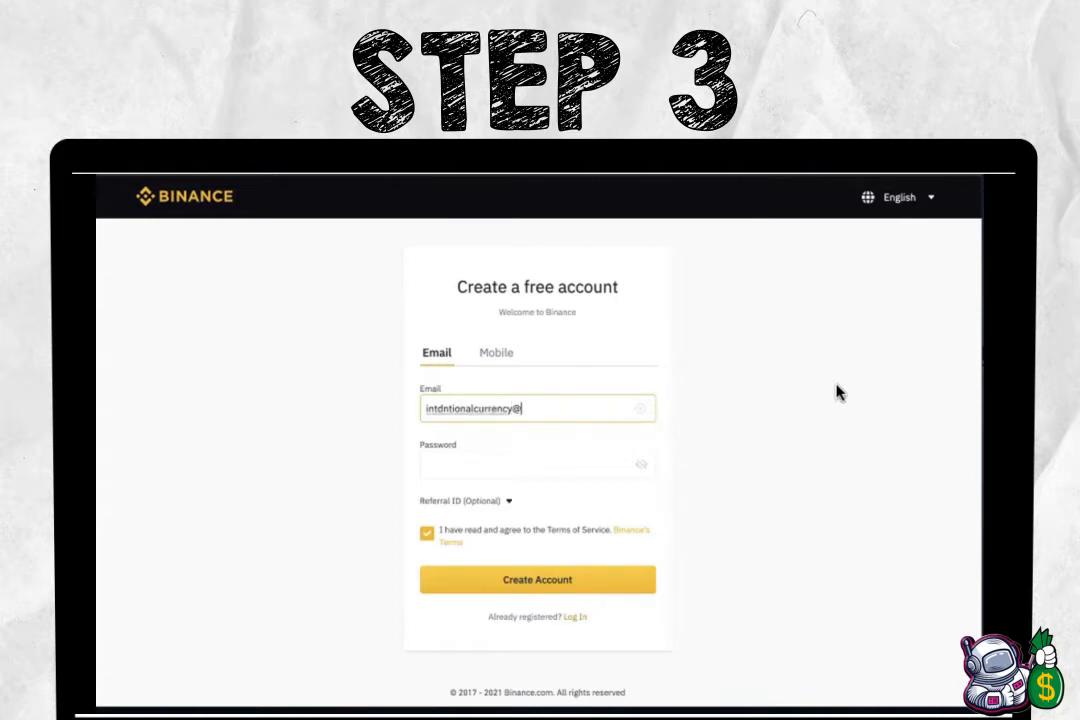
# Submit the Binance free-account registration with the entered email and password
pyautogui.click(536, 580)
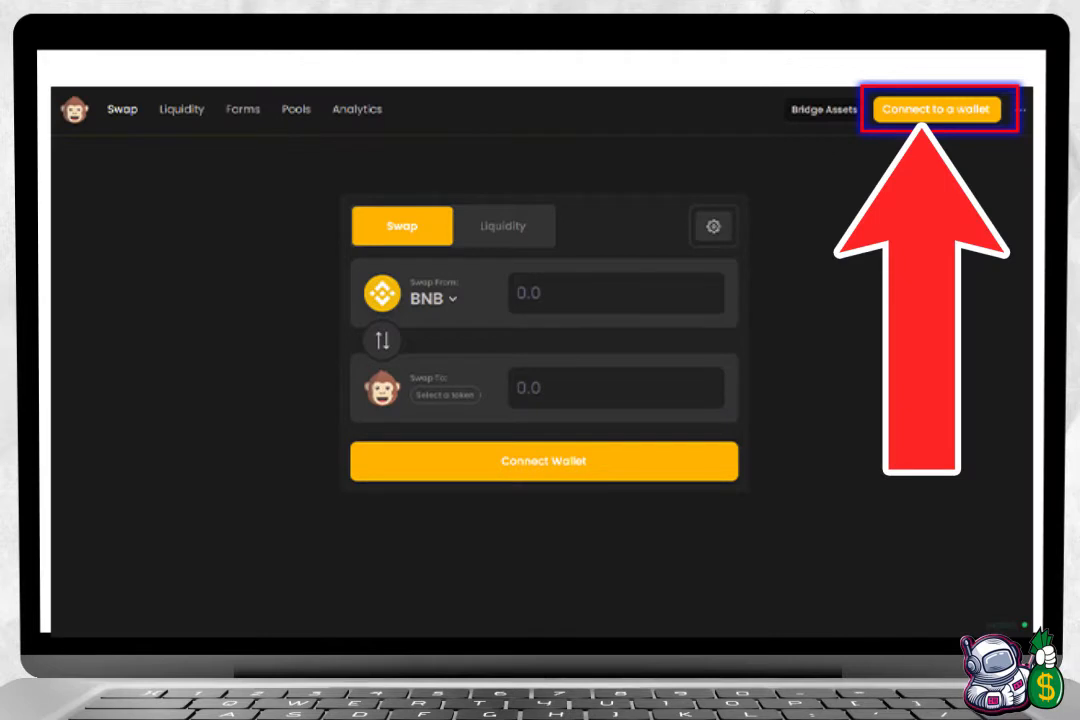
# Connect ApeSwap to the MetaMask wallet and approve the account connection
pyautogui.click(938, 108)
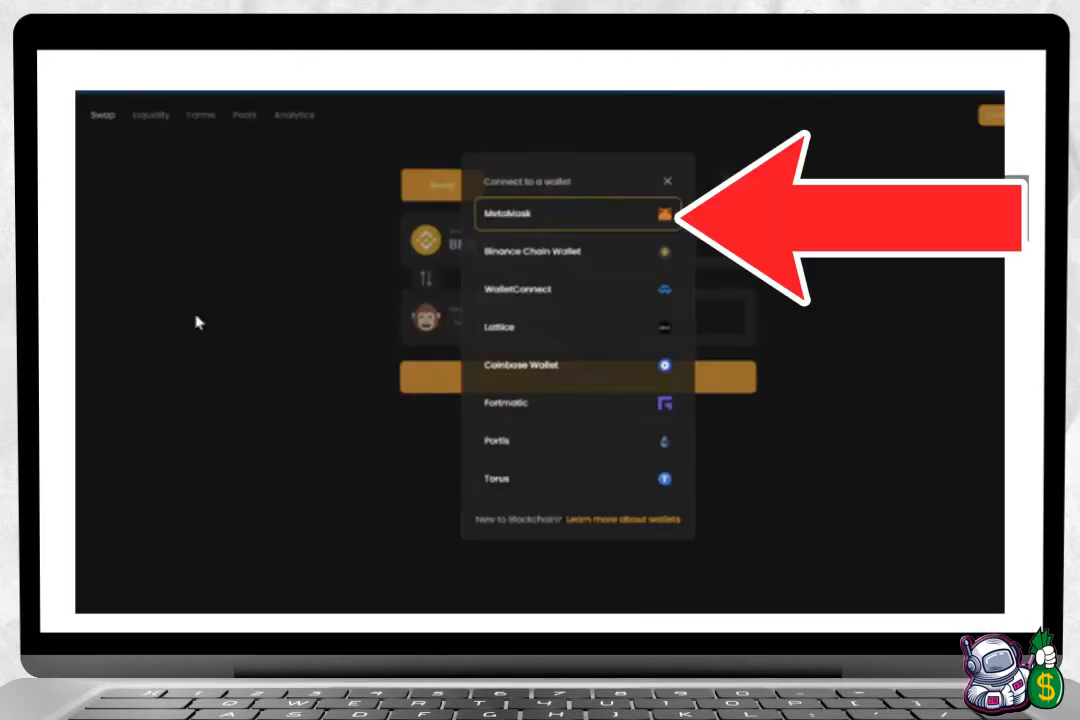
pyautogui.click(578, 212)
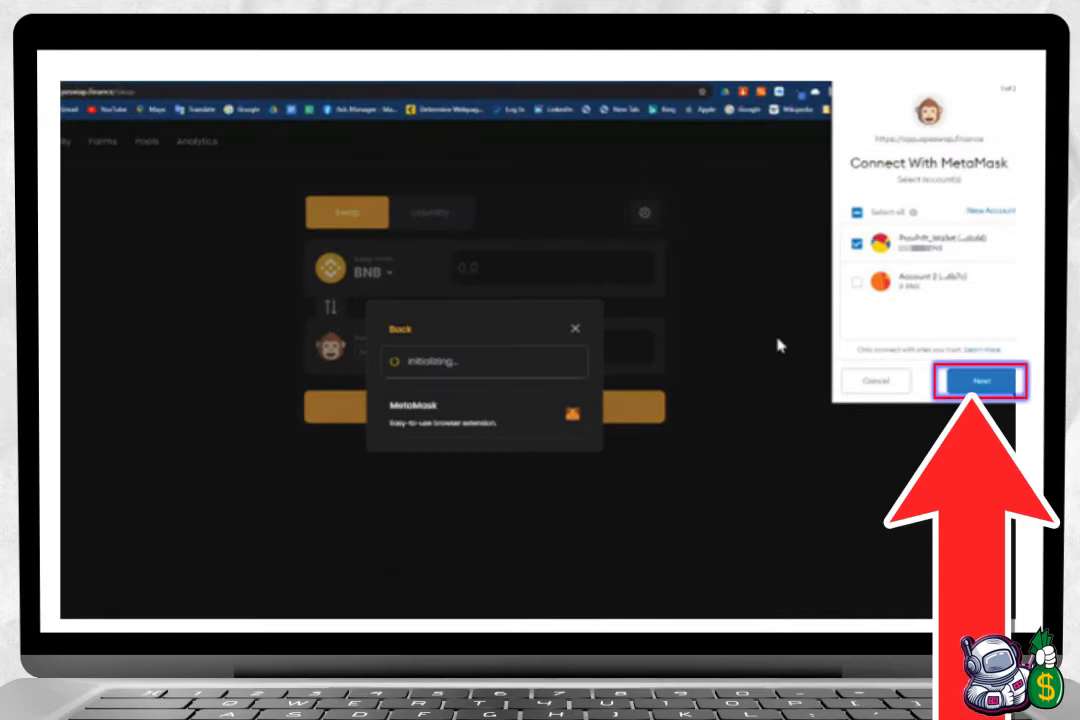
pyautogui.click(980, 380)
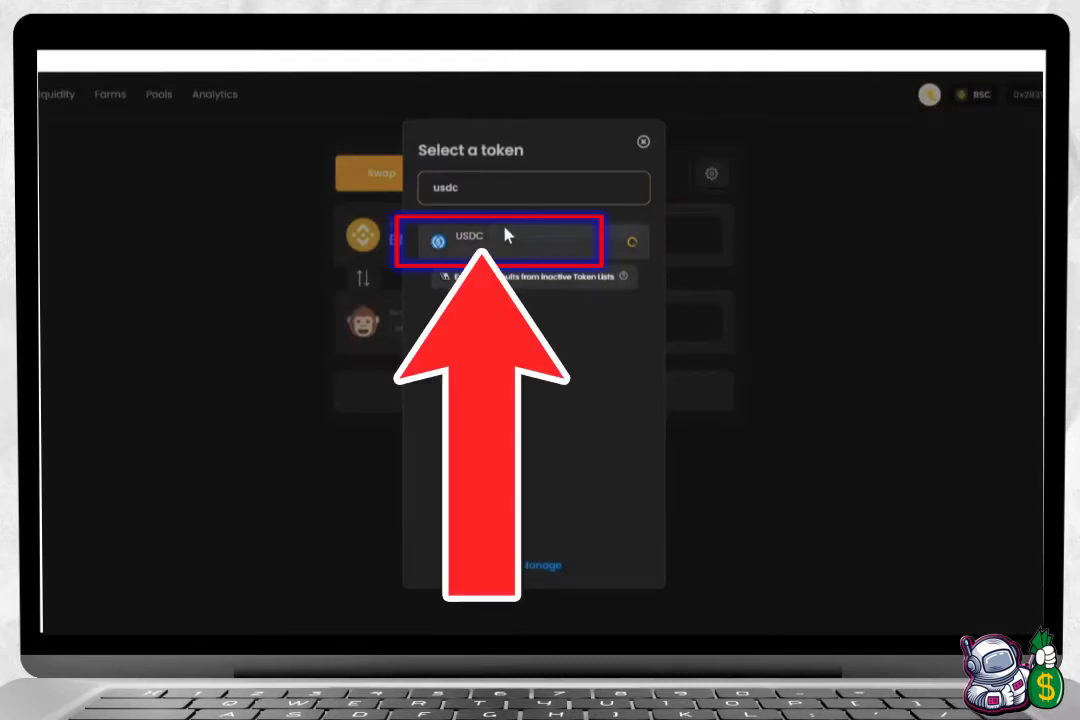
# Swap BNB for USDC and approve the transaction in MetaMask
pyautogui.click(504, 240)
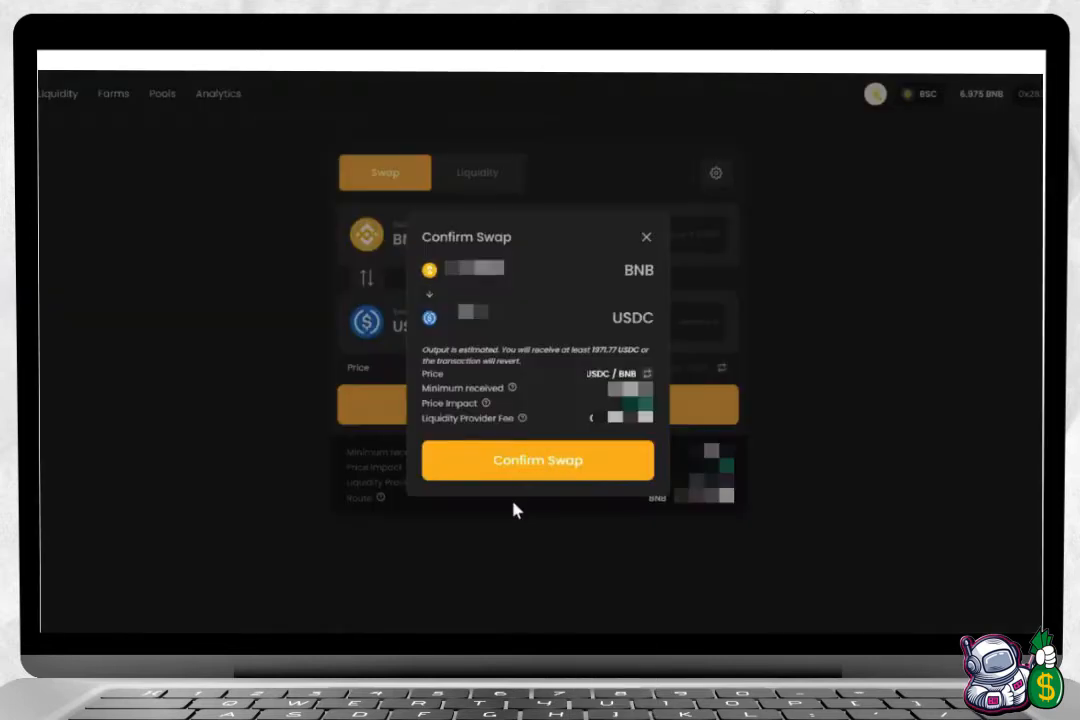
pyautogui.click(536, 460)
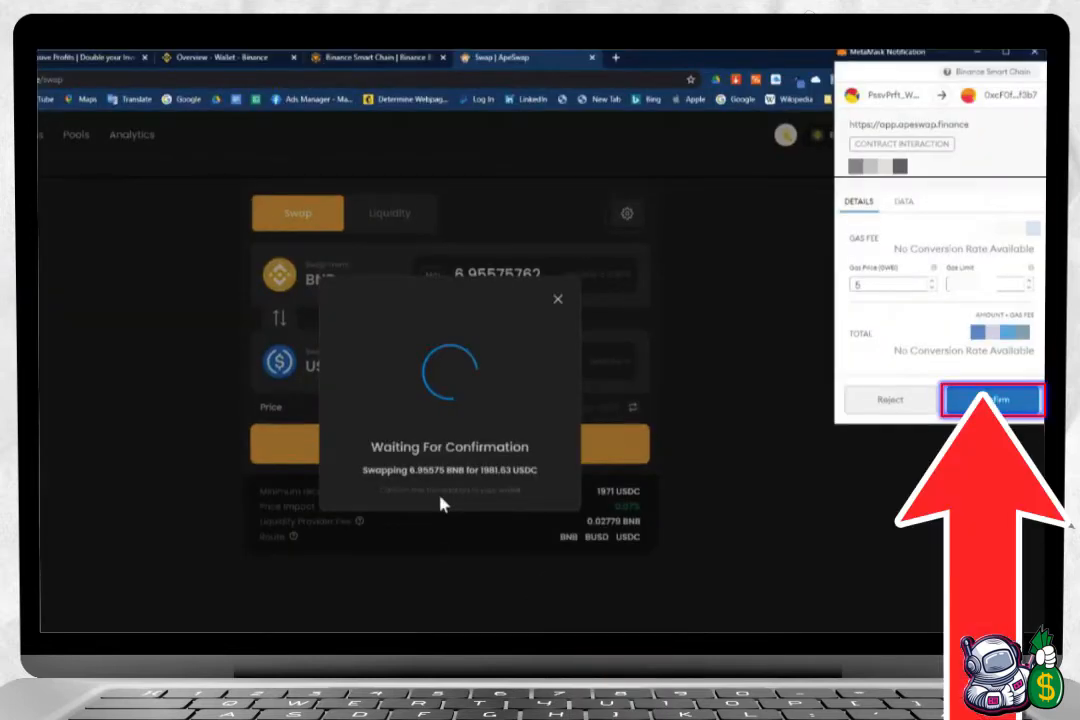
pyautogui.click(992, 400)
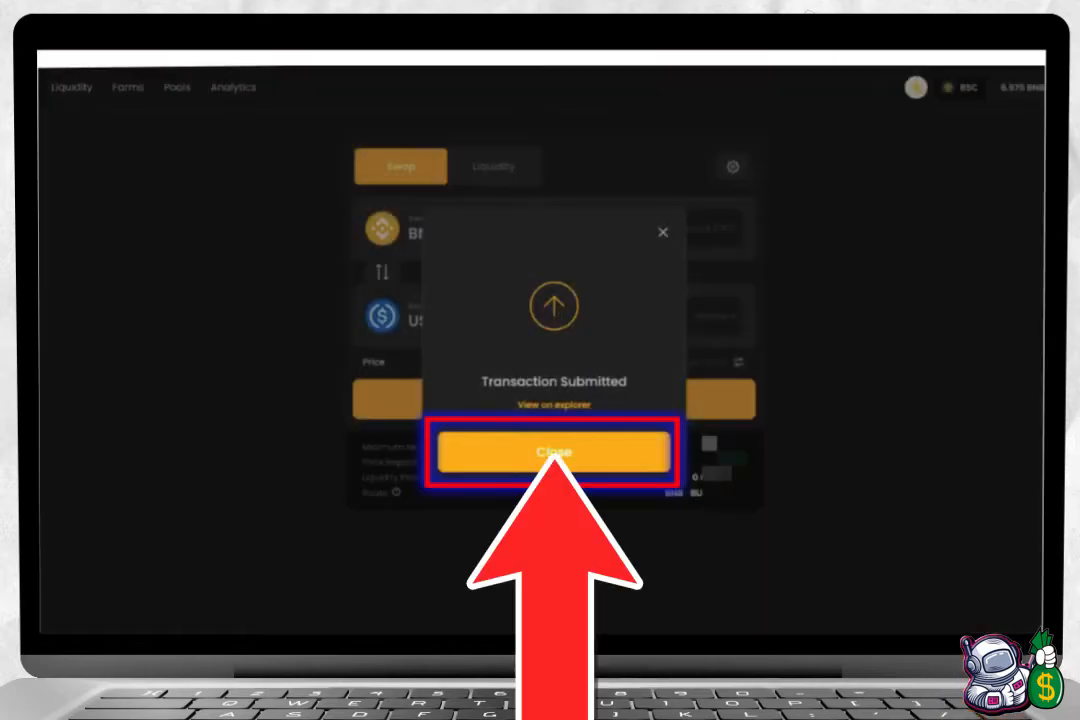
pyautogui.click(552, 452)
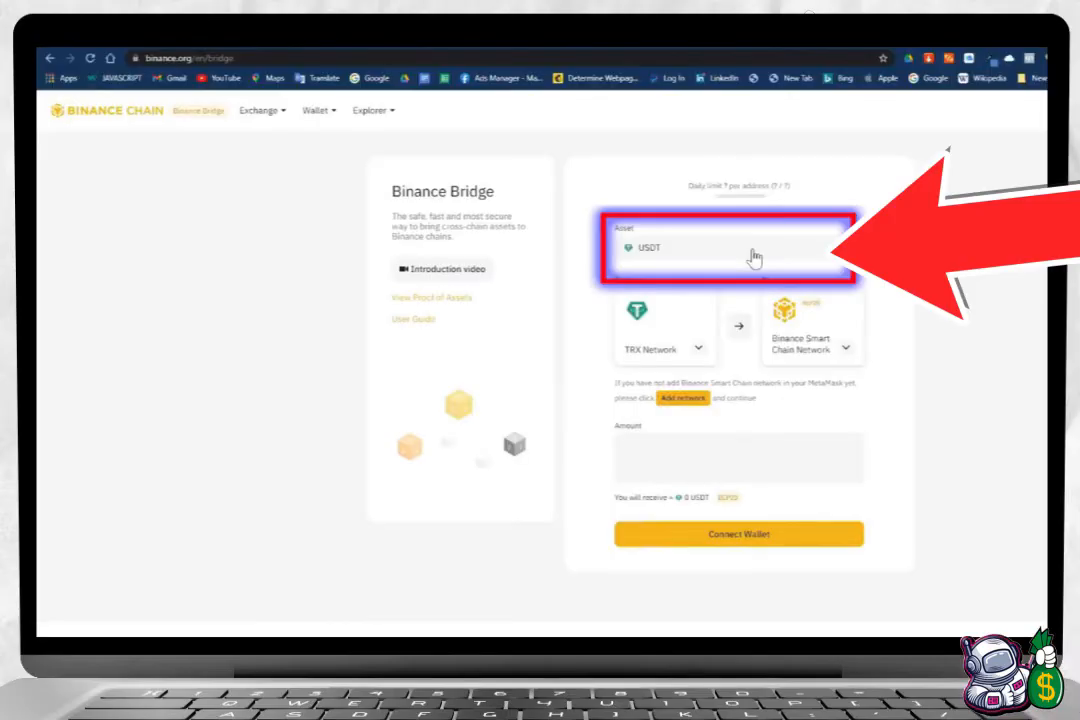
# Set a USDC transfer from Binance Smart Chain to the ETH network and confirm its details
pyautogui.click(728, 248)
pyautogui.write('usdc')
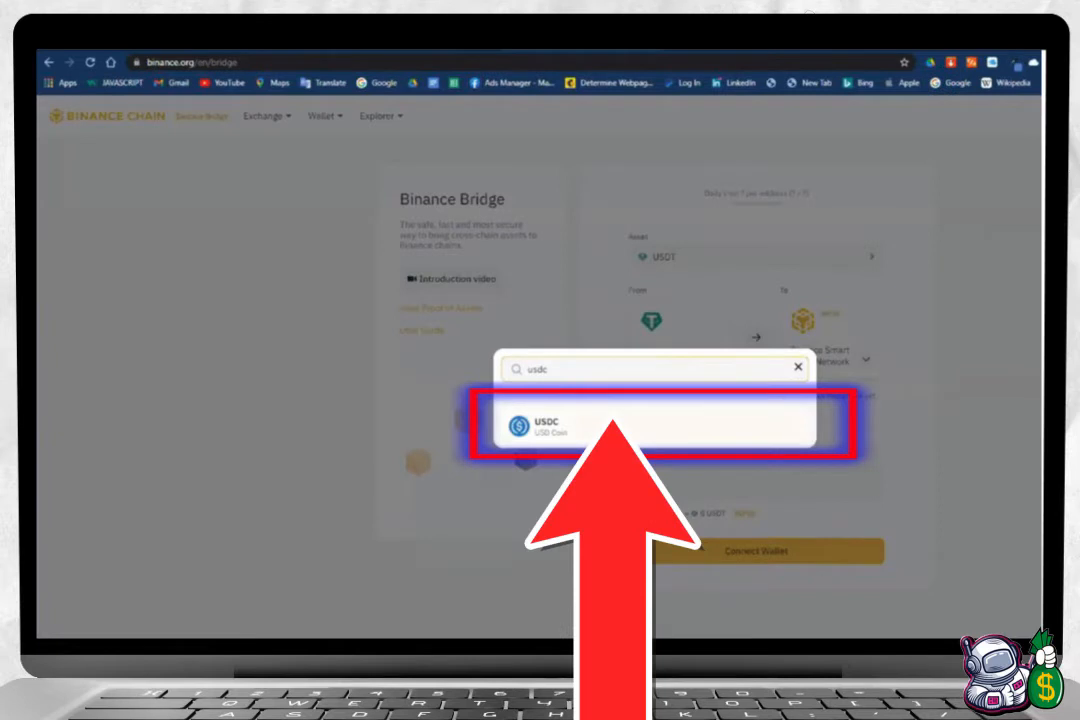
pyautogui.click(650, 428)
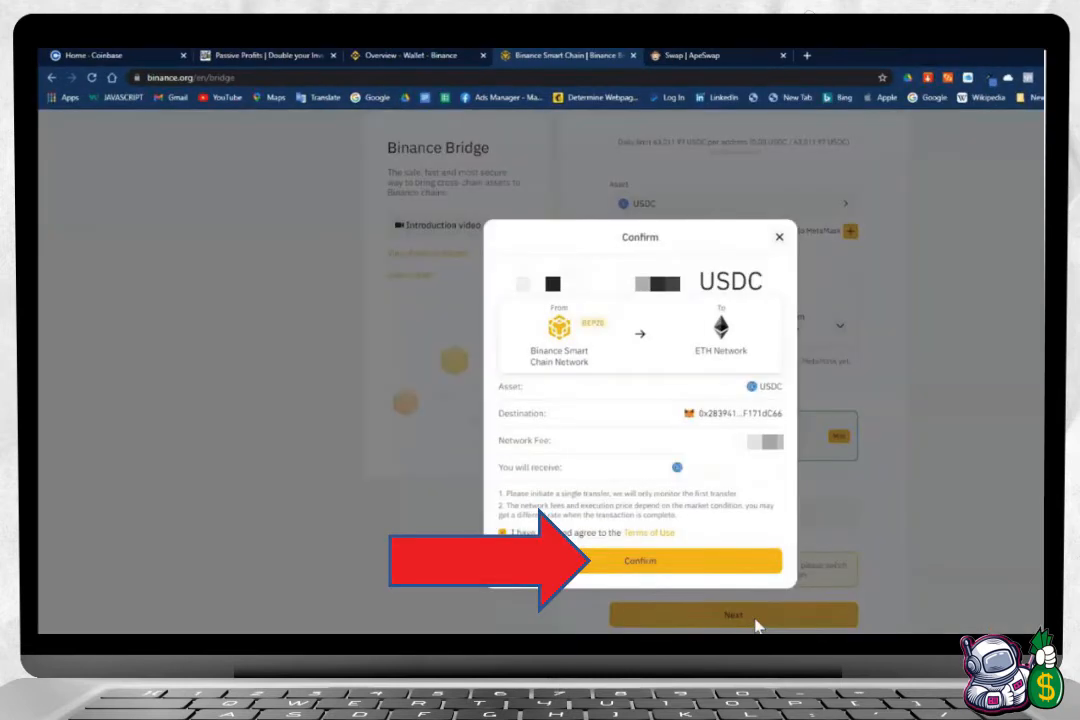
pyautogui.click(640, 560)
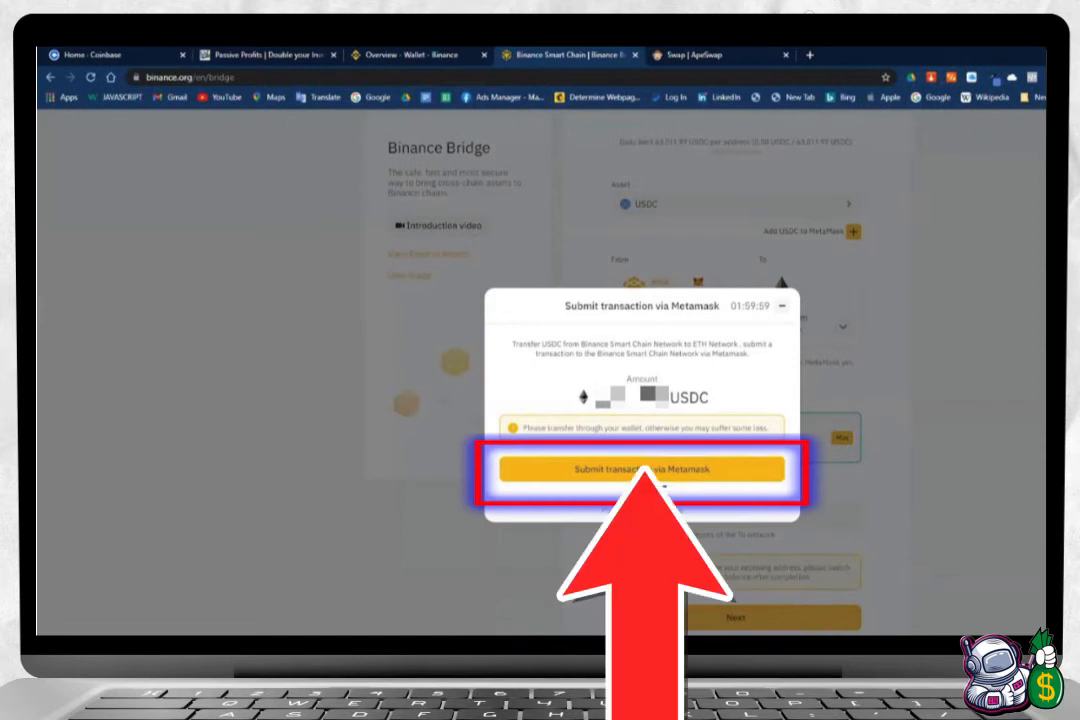
# Submit the USDC bridge transaction and approve it in MetaMask
pyautogui.click(640, 468)
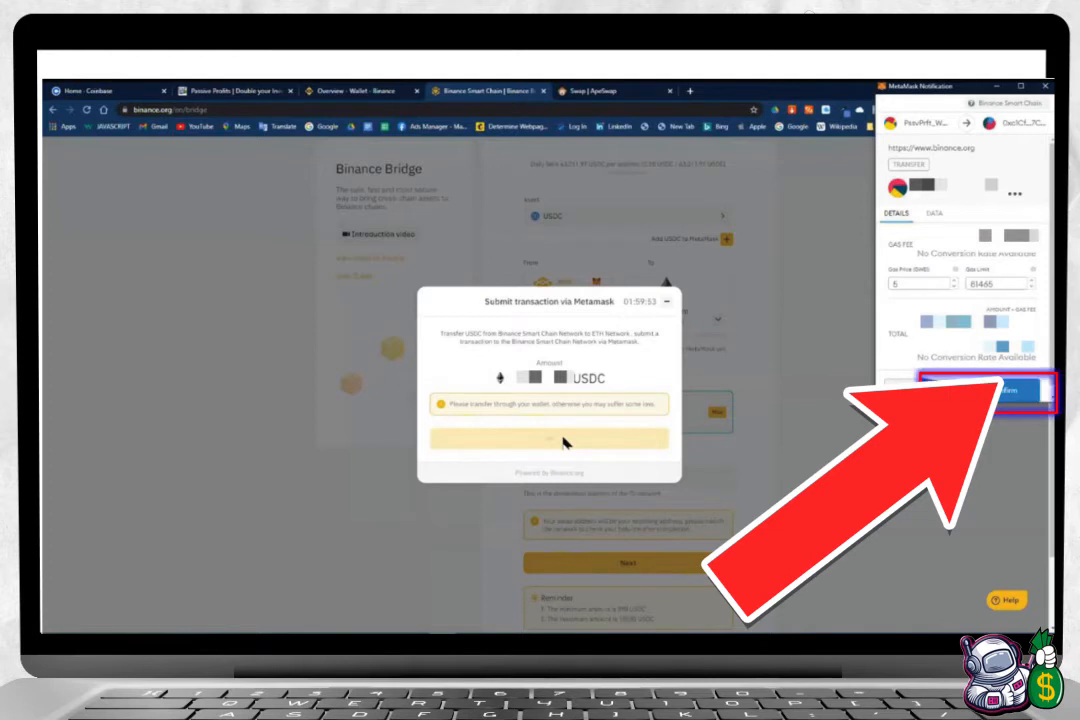
pyautogui.click(962, 390)
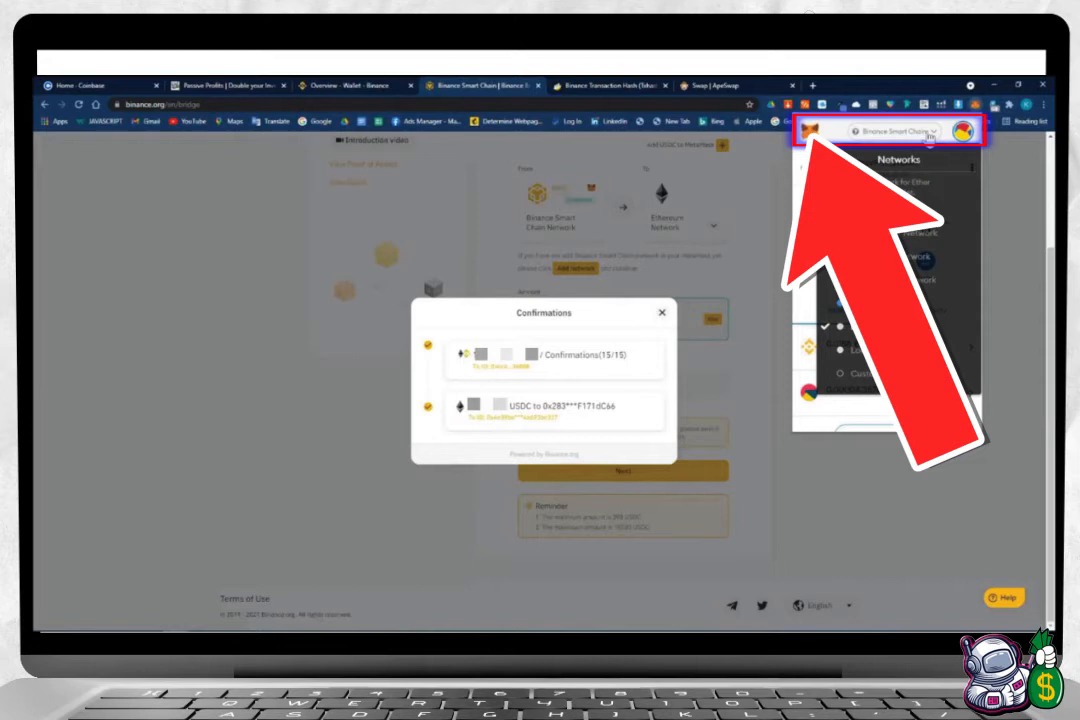
# Switch MetaMask to Ethereum Mainnet to view the bridged USDC
pyautogui.click(892, 132)
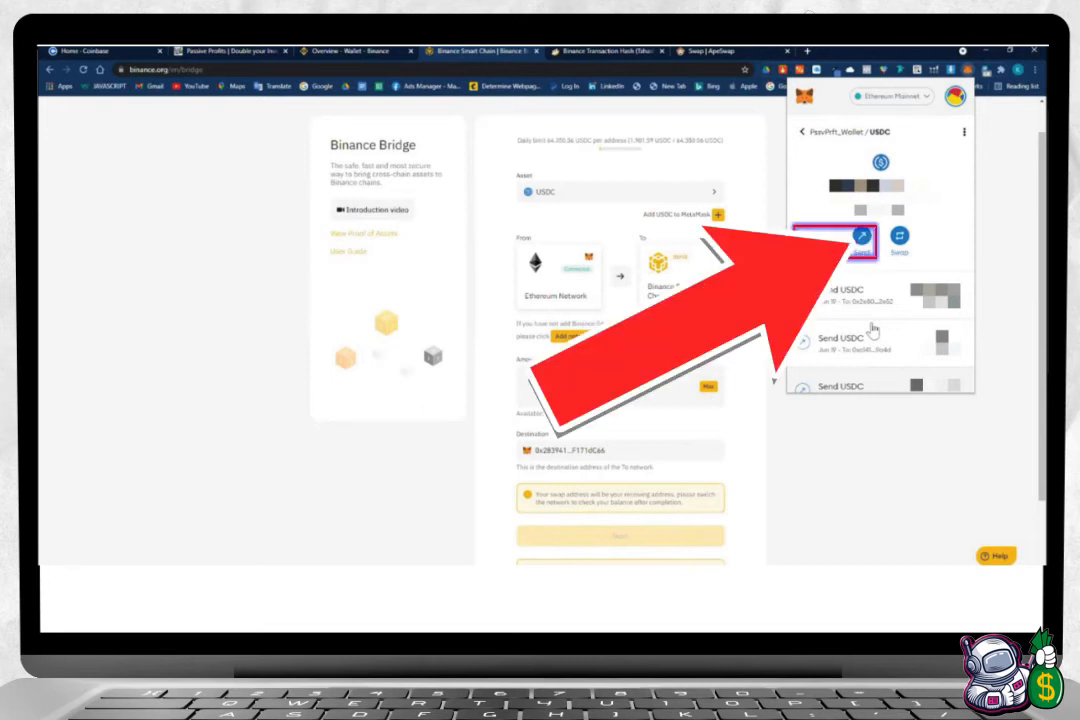
# Send the maximum USDC balance from MetaMask to the Coinbase address
pyautogui.click(858, 238)
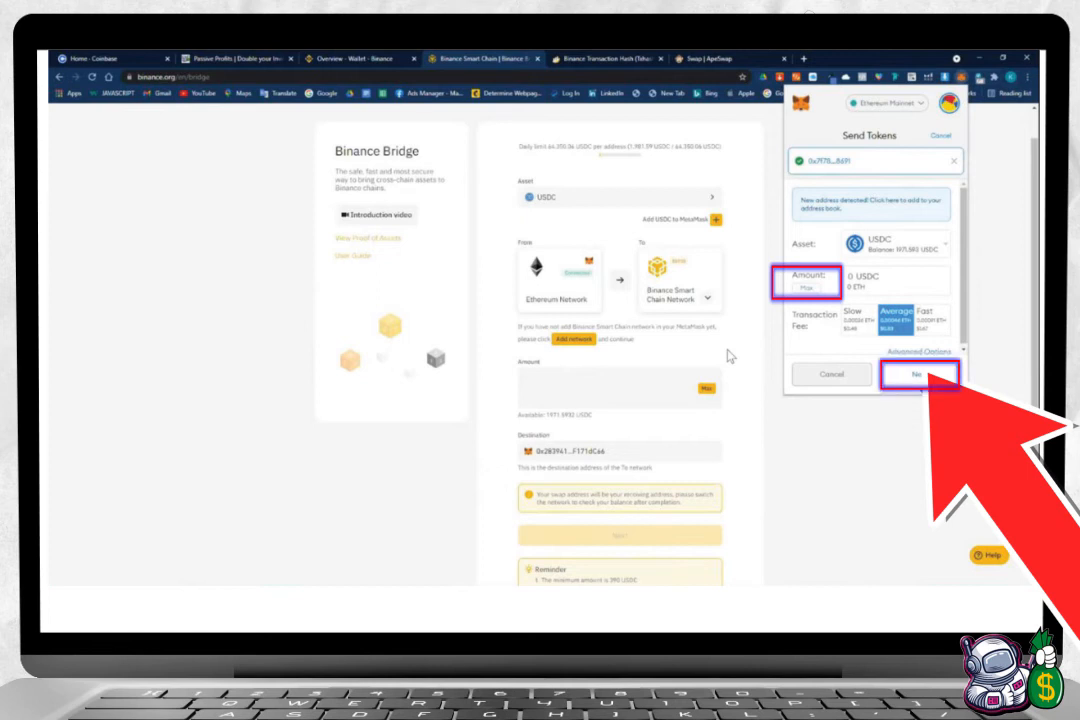
pyautogui.click(108, 58)
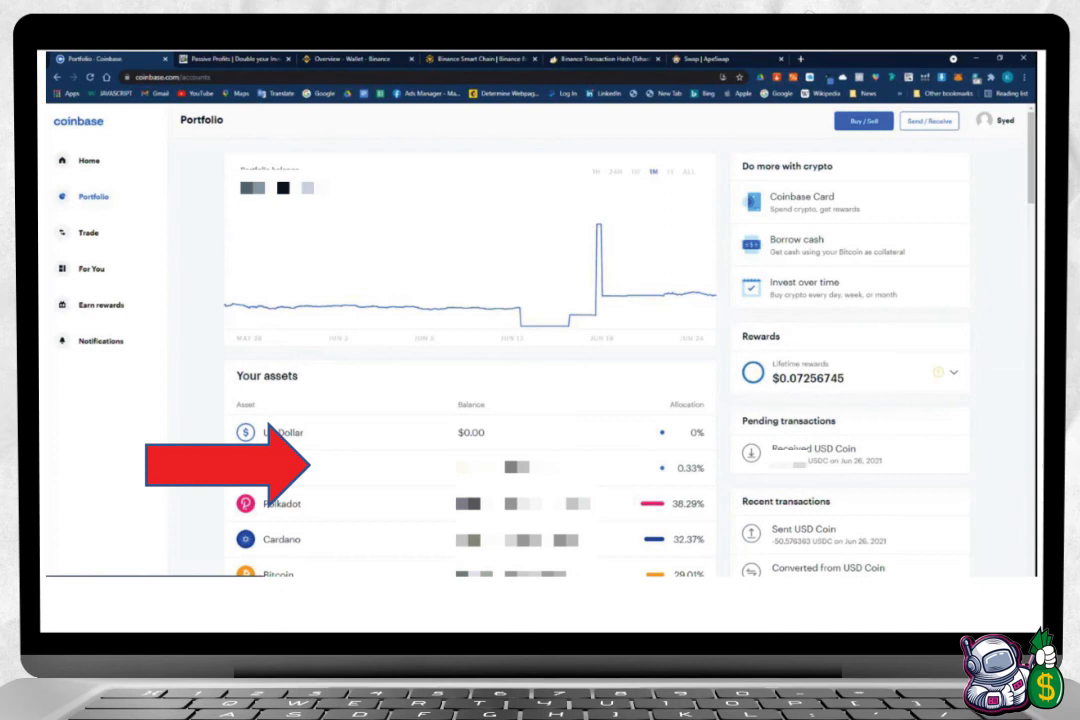